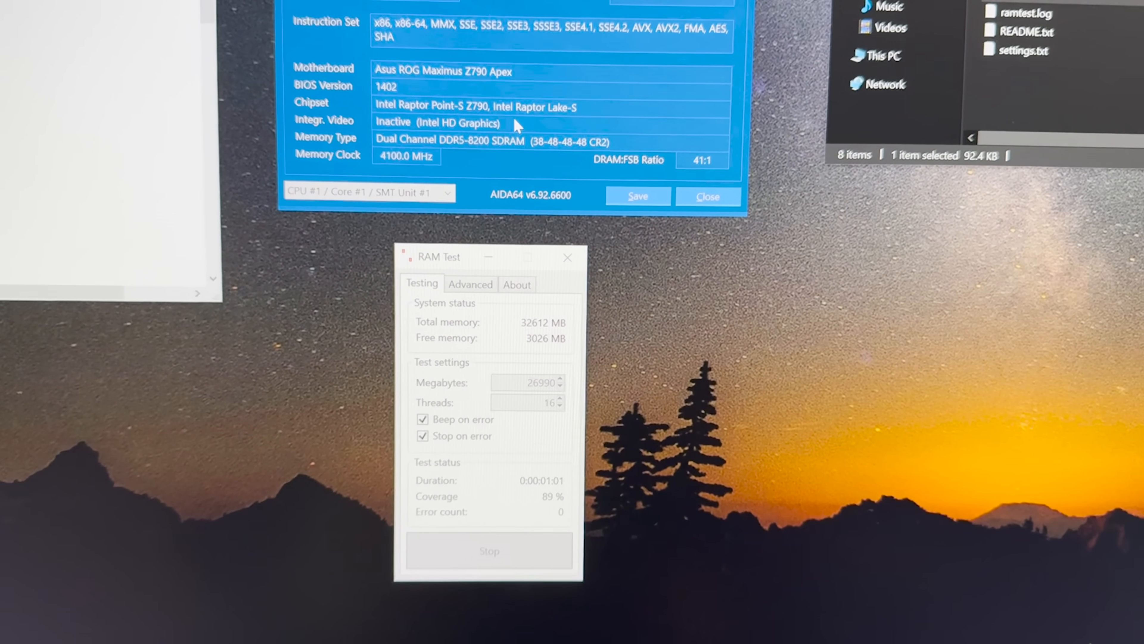
- Stop the memory test after the first error at 90% coverage, releasing the 27 GB under test
click(489, 550)
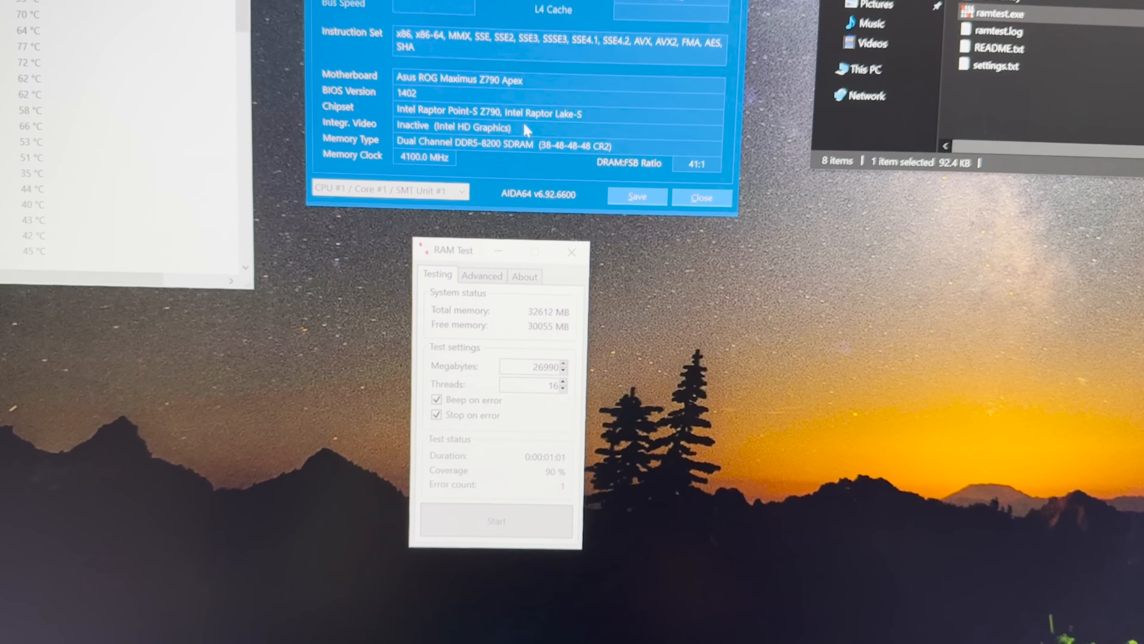